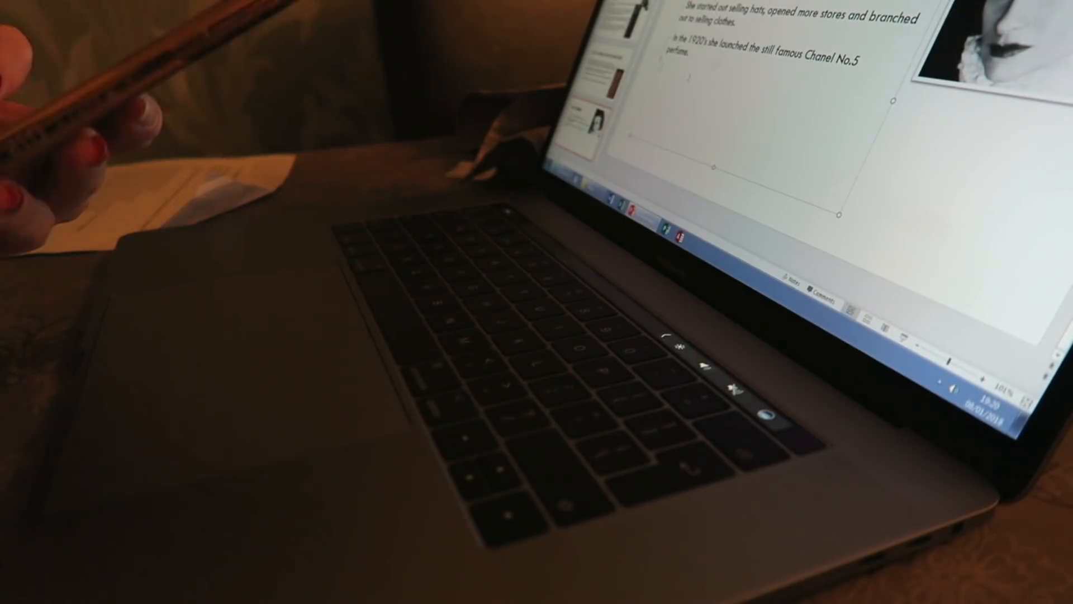
pyautogui.write("In 1925 she released the famous 'Chanel Suit'")
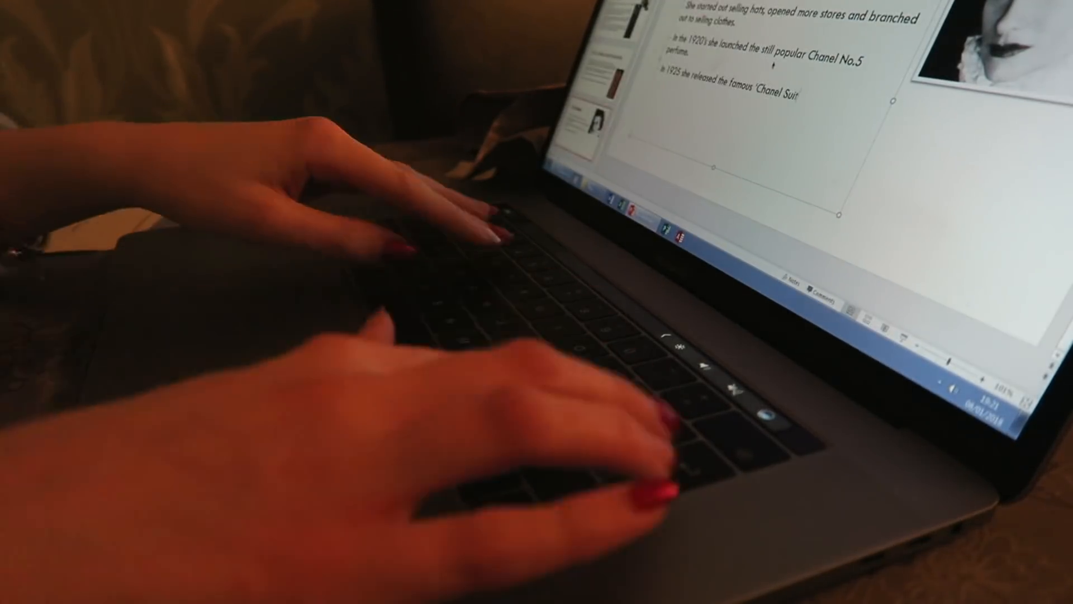
pyautogui.scroll(-3)
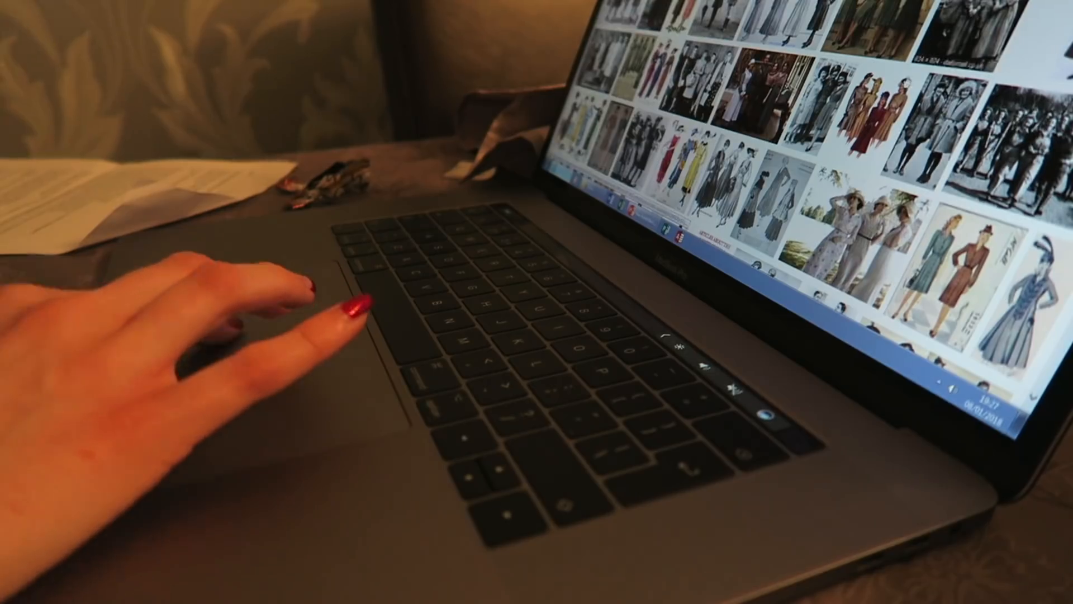
pyautogui.scroll(-3)
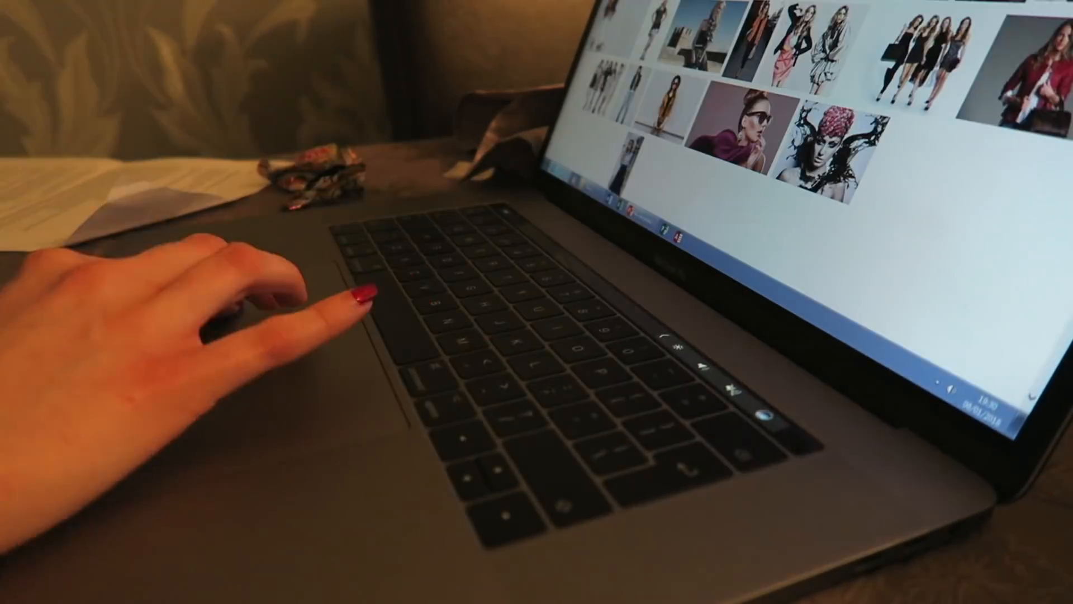
pyautogui.scroll(-3)
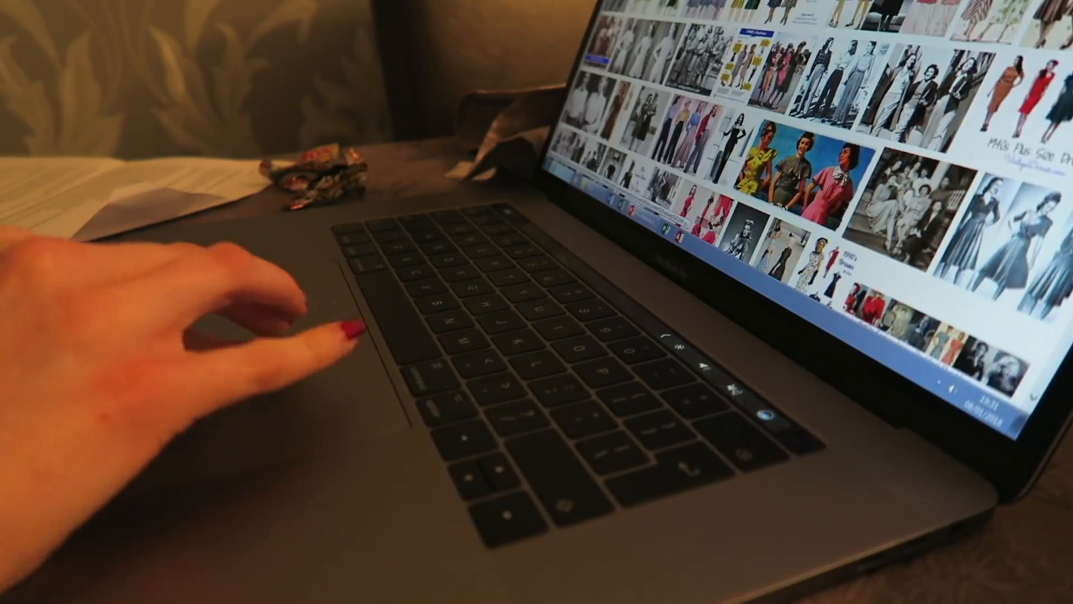
pyautogui.scroll(-3)
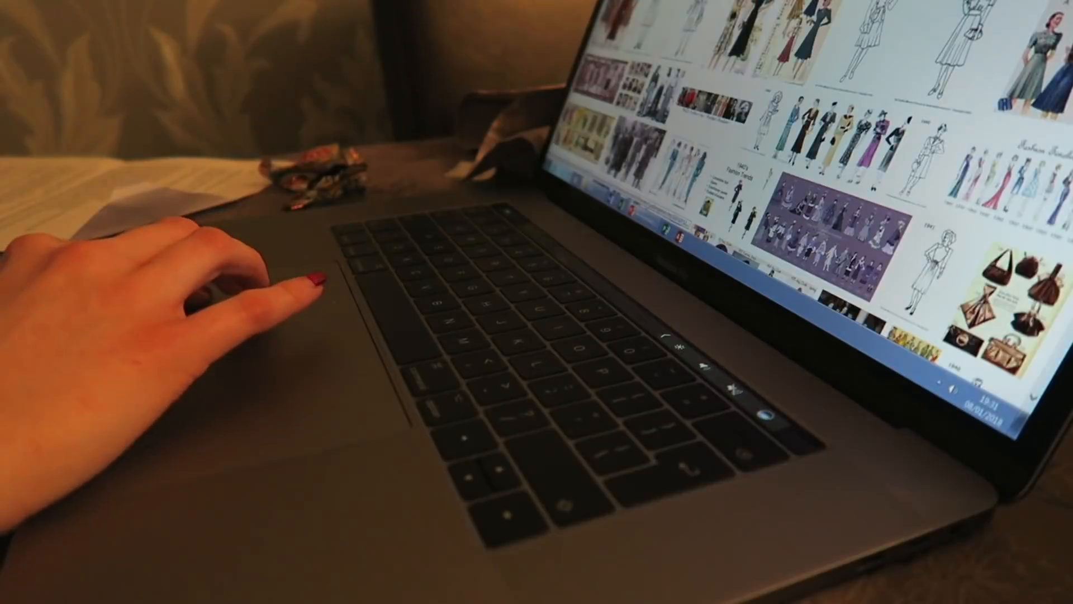
pyautogui.scroll(-3)
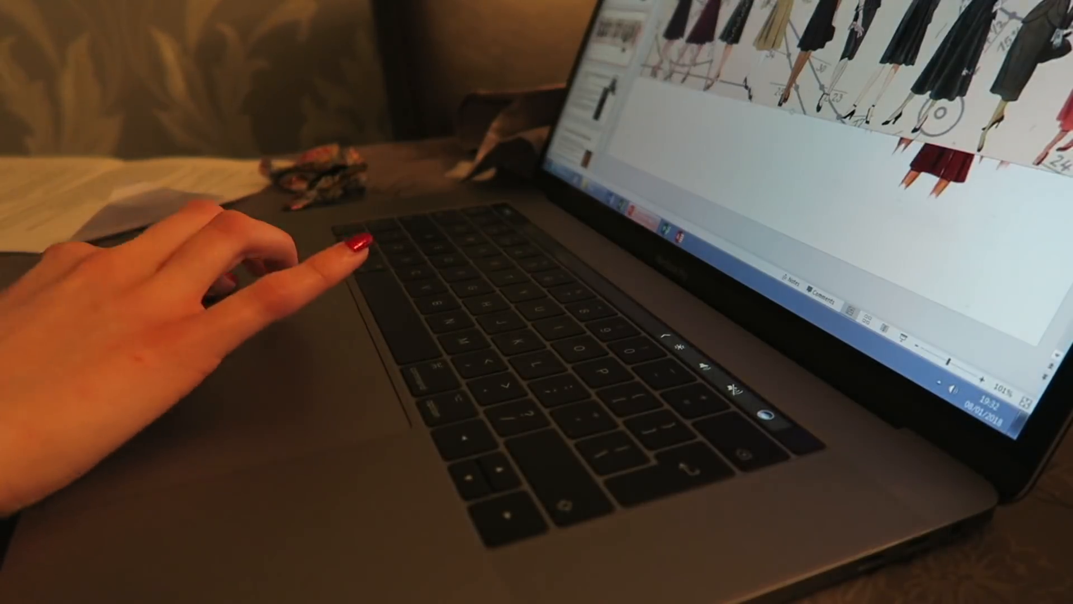
pyautogui.scroll(-3)
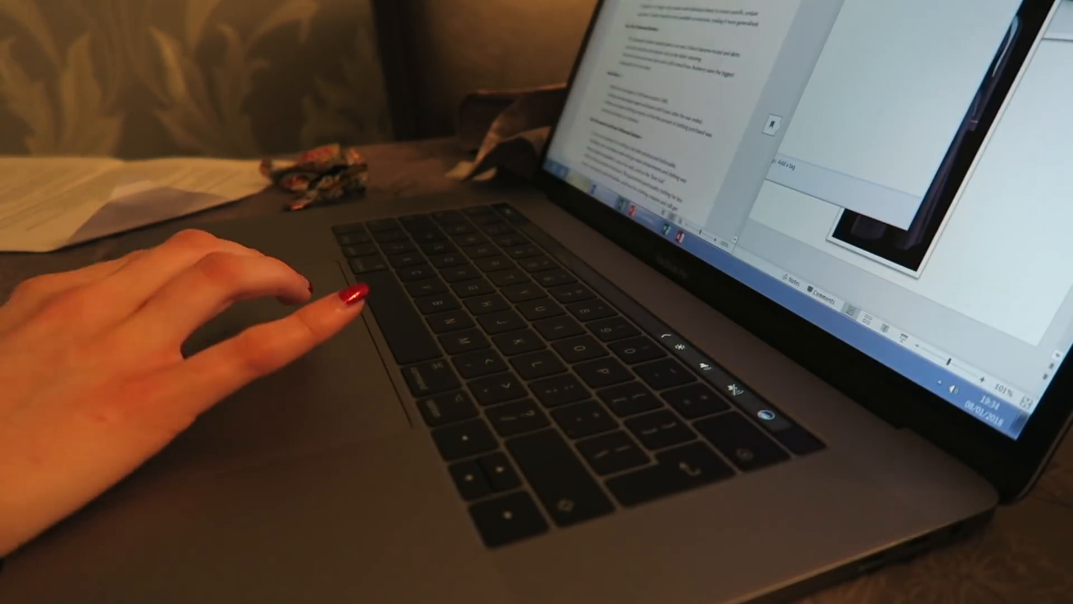
pyautogui.scroll(-3)
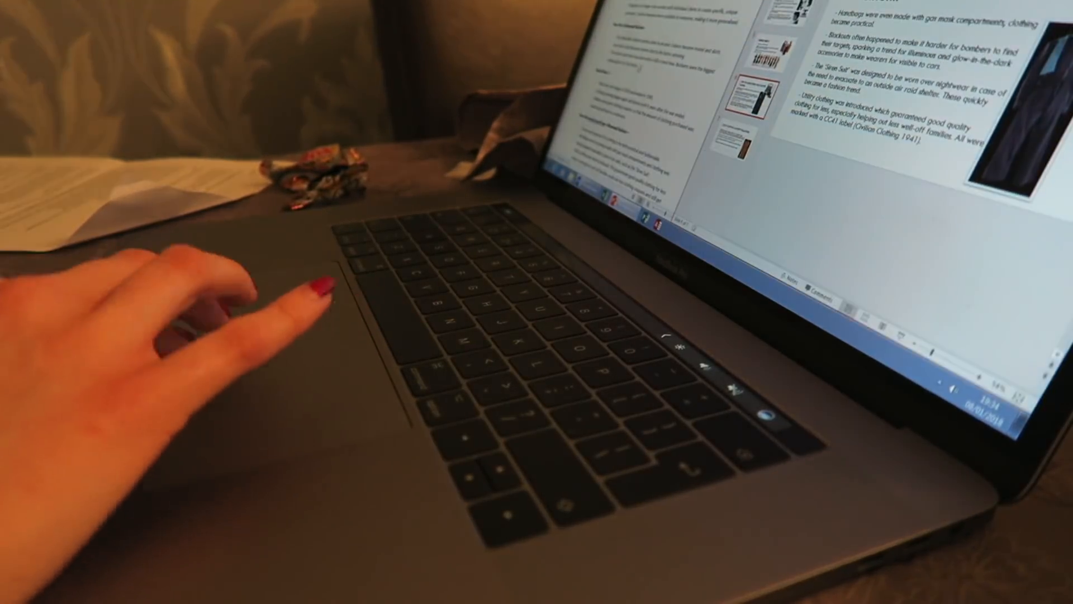